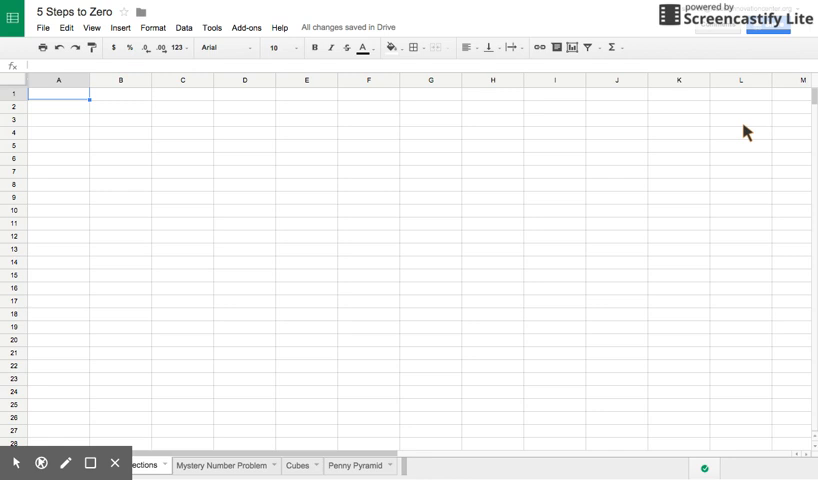
{"action": "mouse_move", "coordinate": [550, 108]}
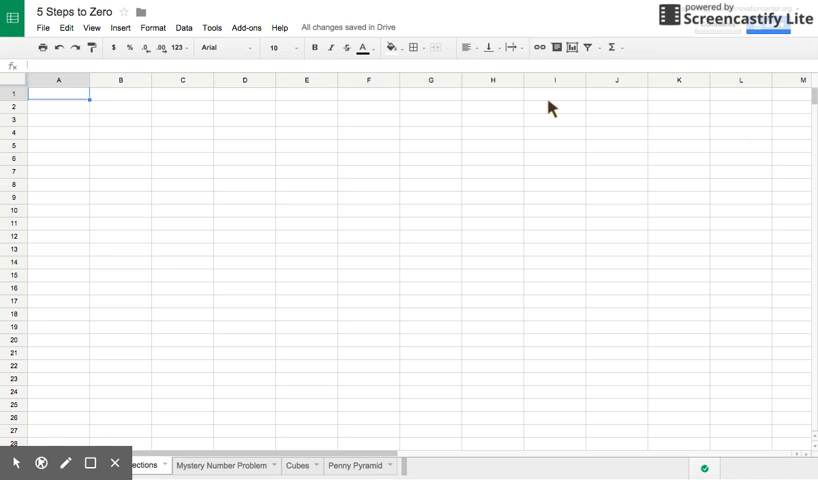
{"action": "mouse_move", "coordinate": [199, 10]}
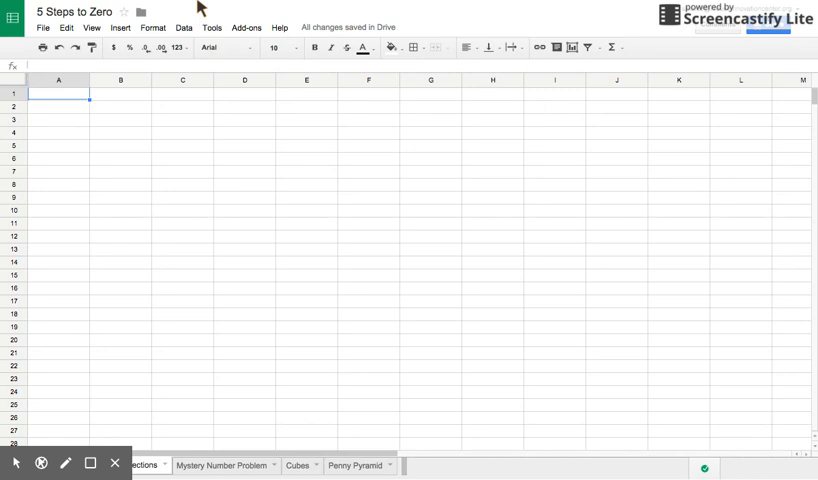
{"action": "mouse_move", "coordinate": [115, 112]}
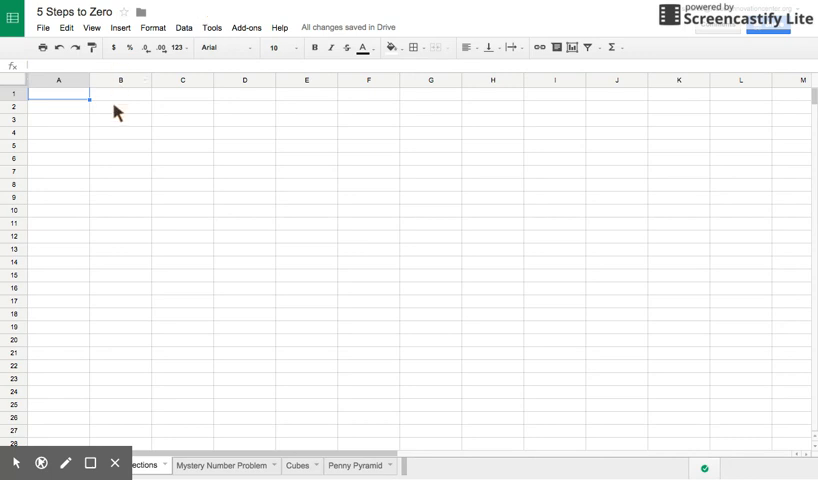
{"action": "mouse_move", "coordinate": [74, 160]}
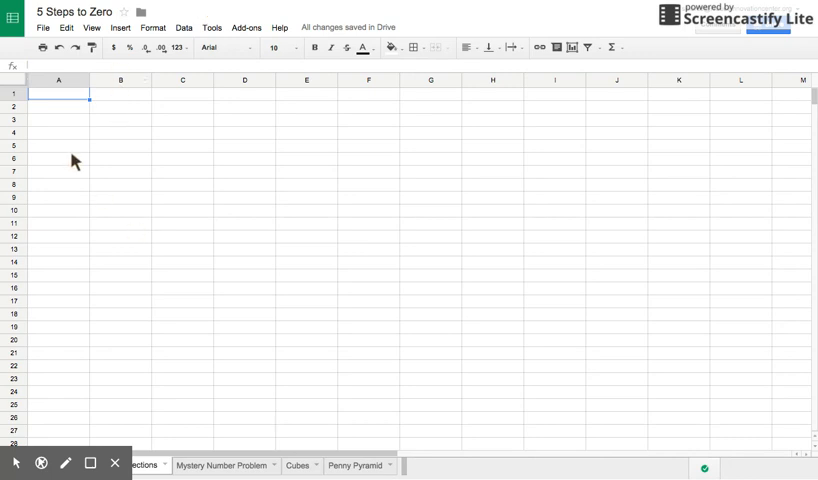
- Fill the numbers 1 to 5 down cells A2:A6
{"action": "left_click", "coordinate": [58, 93]}
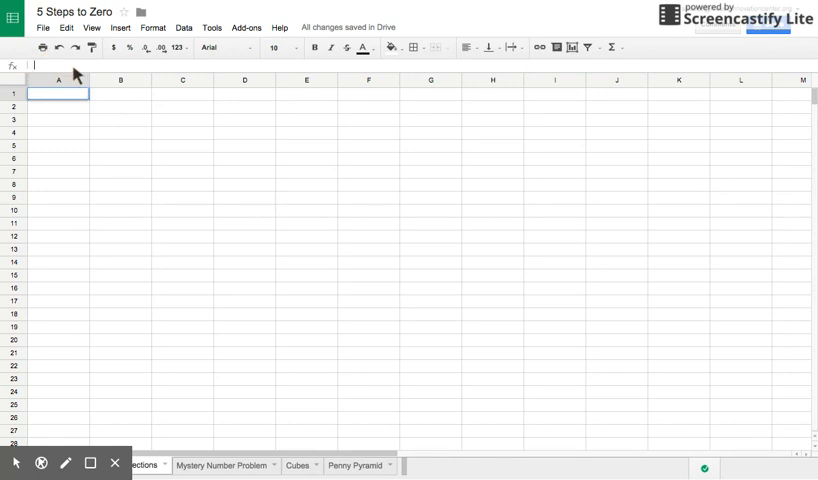
{"action": "left_click", "coordinate": [58, 105]}
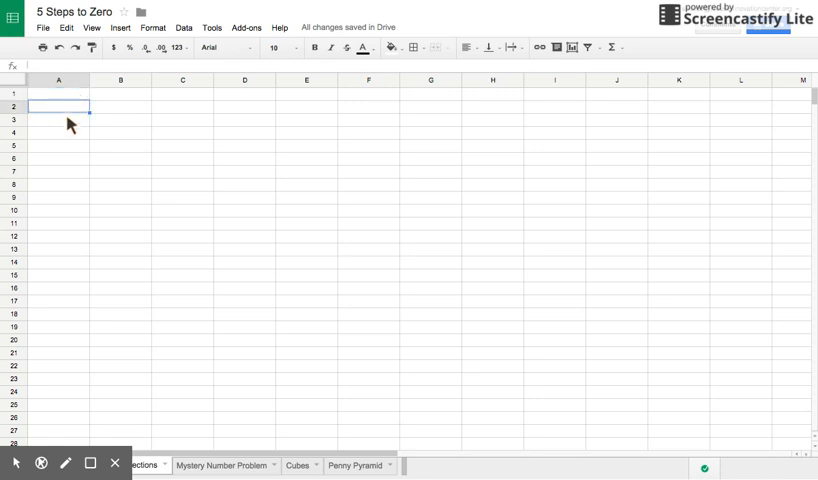
{"action": "left_click", "coordinate": [58, 119]}
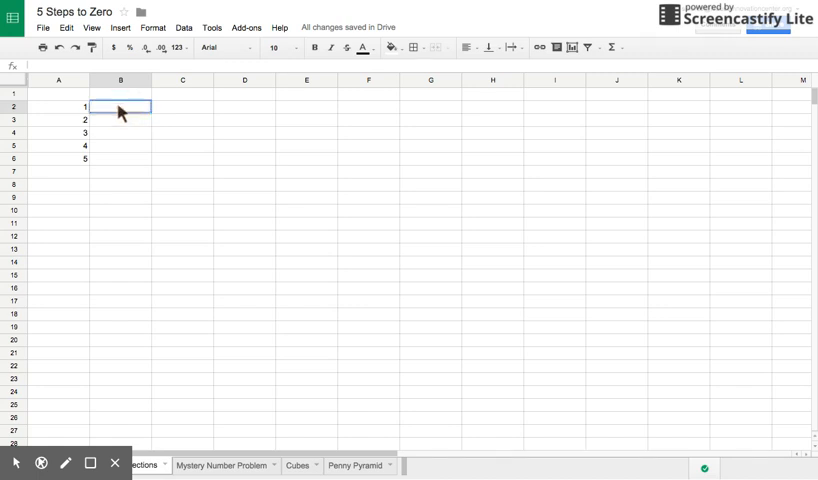
- Enter =1+2+3 in B2 to show 6, then reselect B2 to view the formula
{"action": "type", "text": "="}
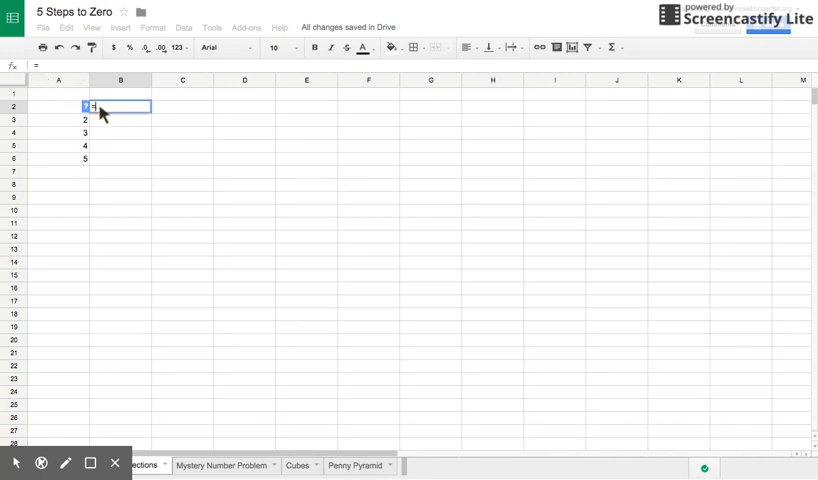
{"action": "type", "text": "="}
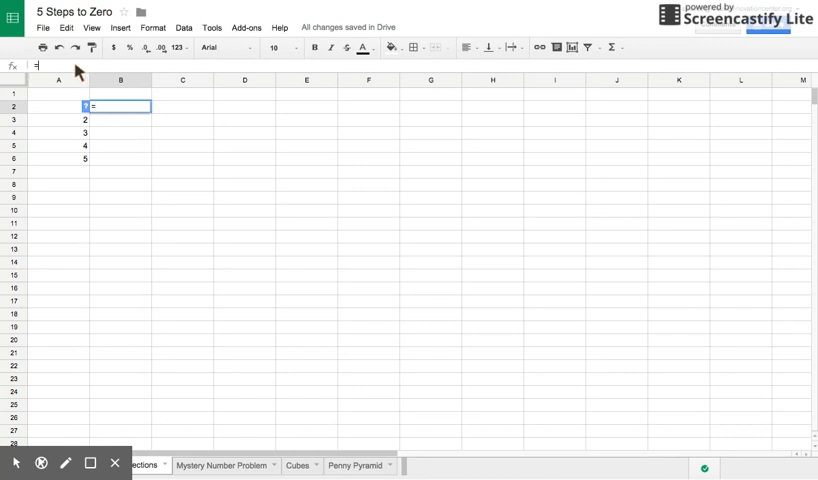
{"action": "type", "text": "1 +"}
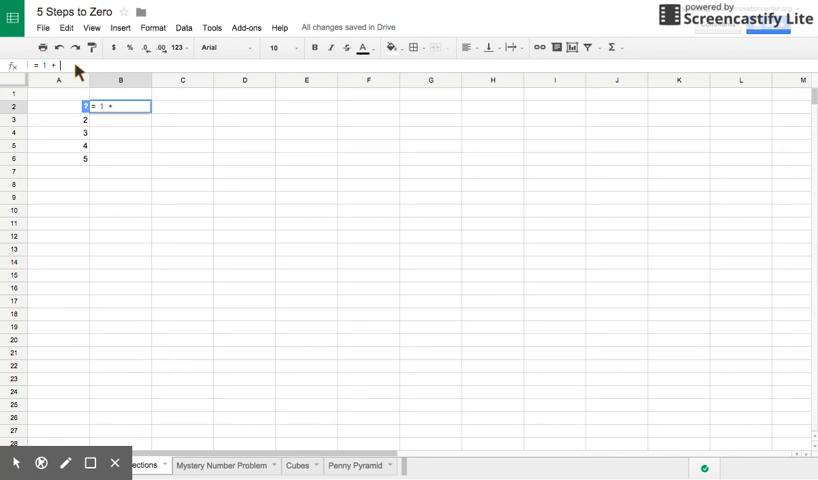
{"action": "type", "text": "2 + 3"}
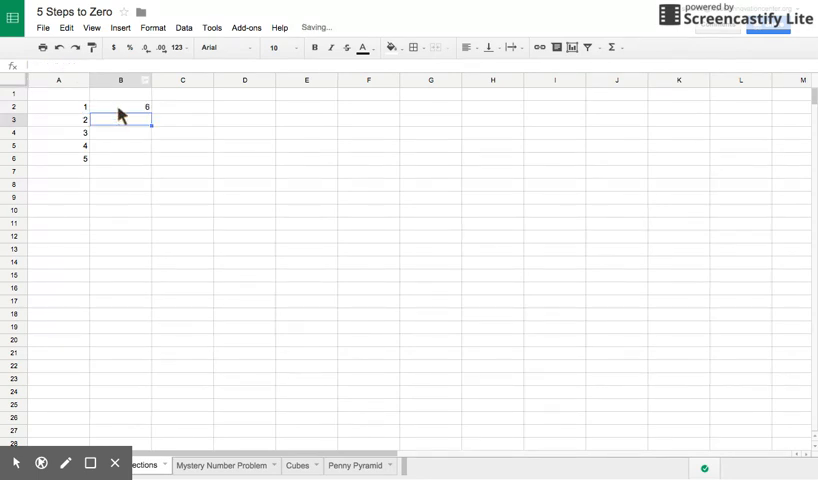
{"action": "left_click", "coordinate": [120, 107]}
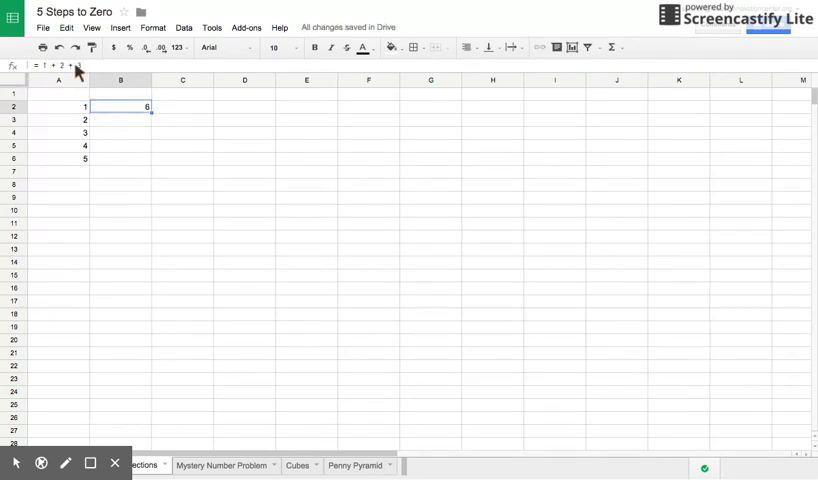
{"action": "type", "text": "3"}
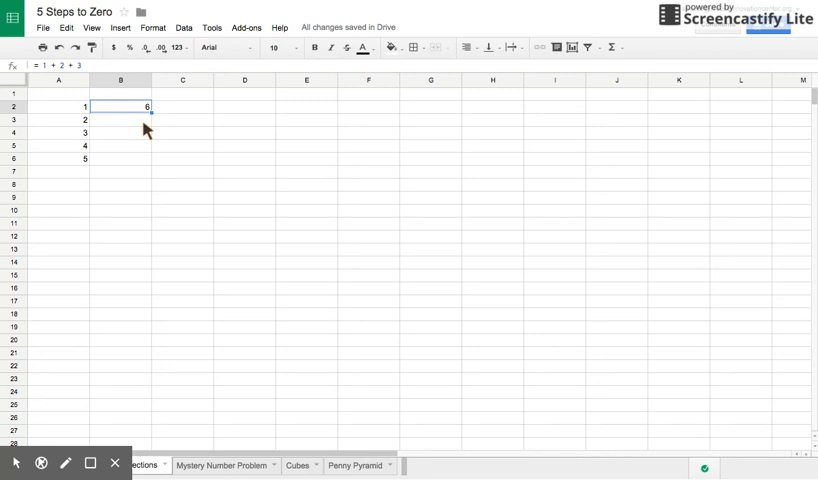
- Enter =A3+A4+A5 in B3 to show 9, then recheck the formulas in B3 and B2
{"action": "left_click", "coordinate": [120, 119]}
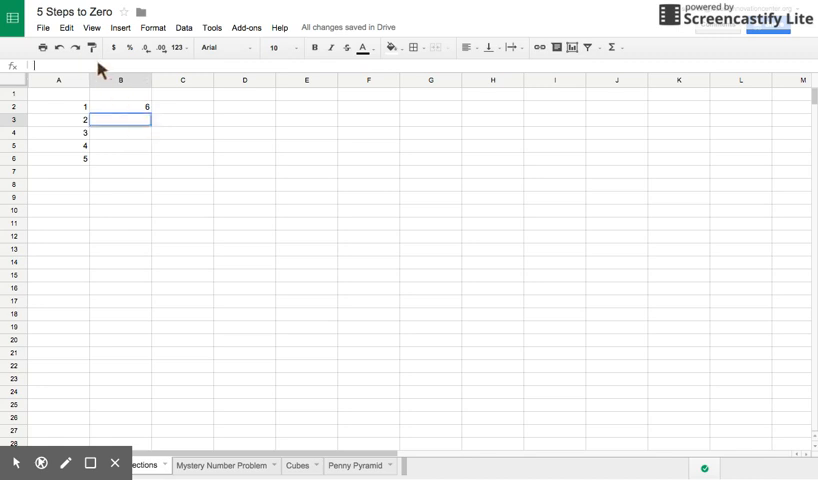
{"action": "type", "text": "=A3"}
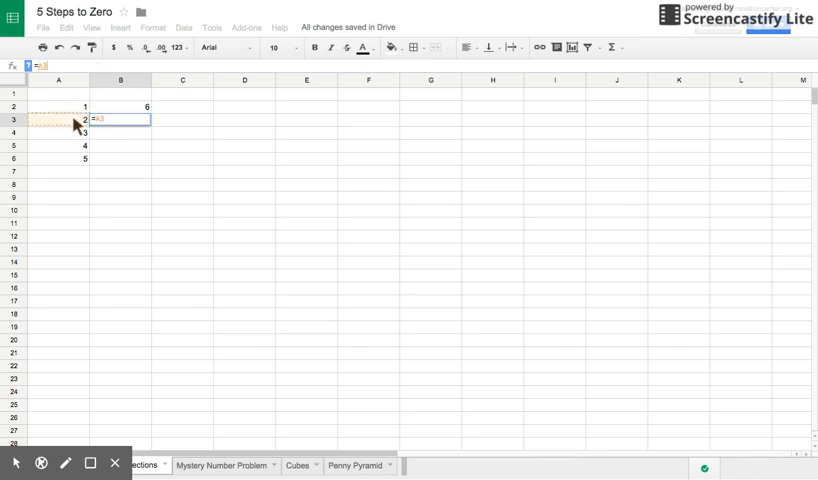
{"action": "type", "text": "+"}
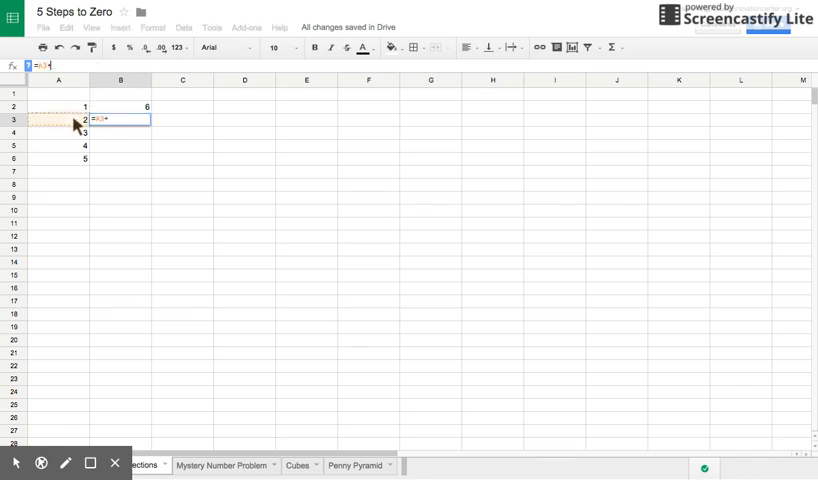
{"action": "left_click", "coordinate": [58, 132]}
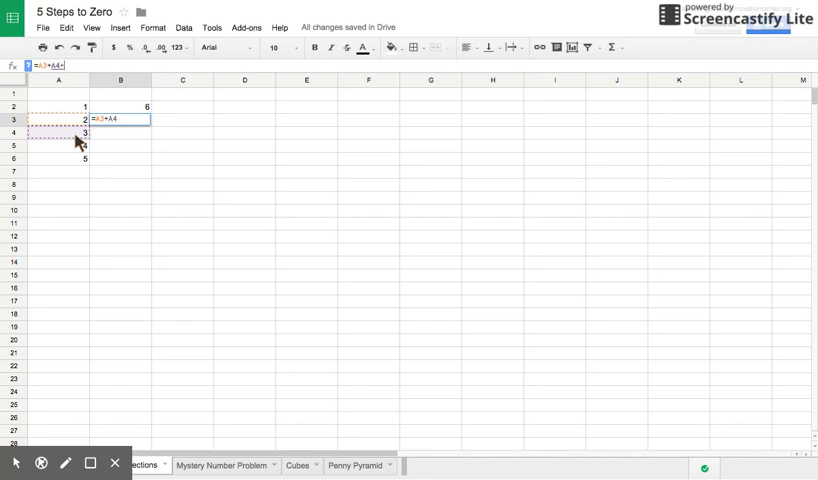
{"action": "left_click", "coordinate": [57, 145]}
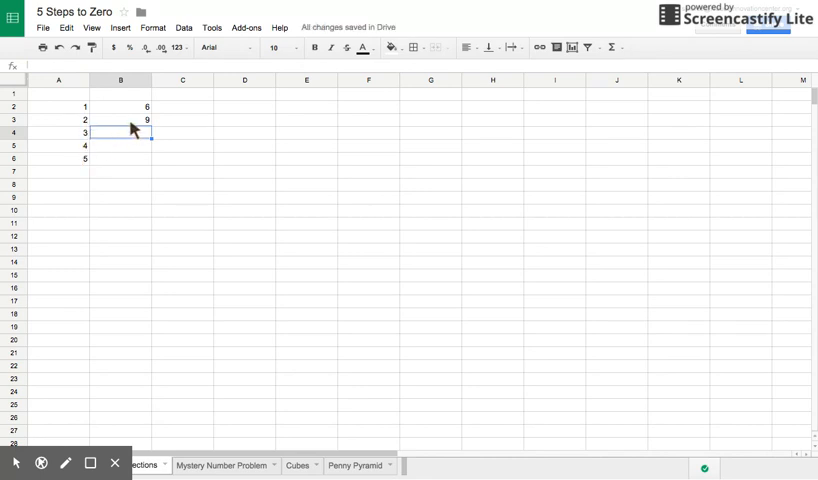
{"action": "left_click", "coordinate": [120, 120]}
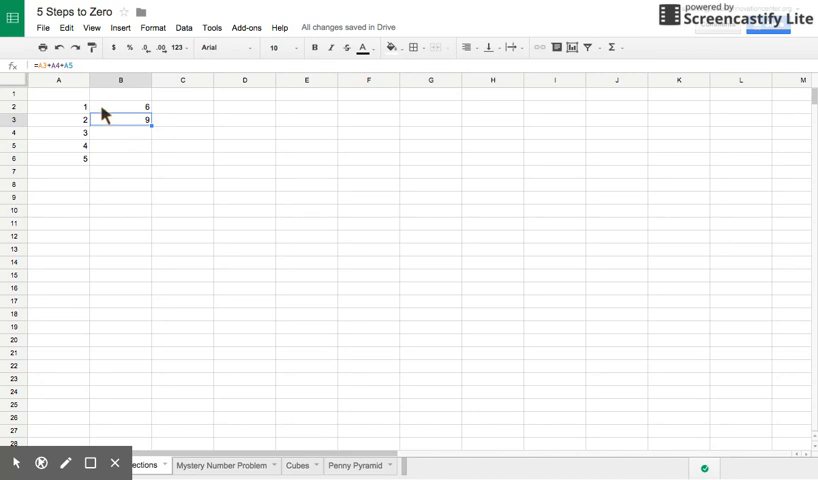
{"action": "mouse_move", "coordinate": [70, 150]}
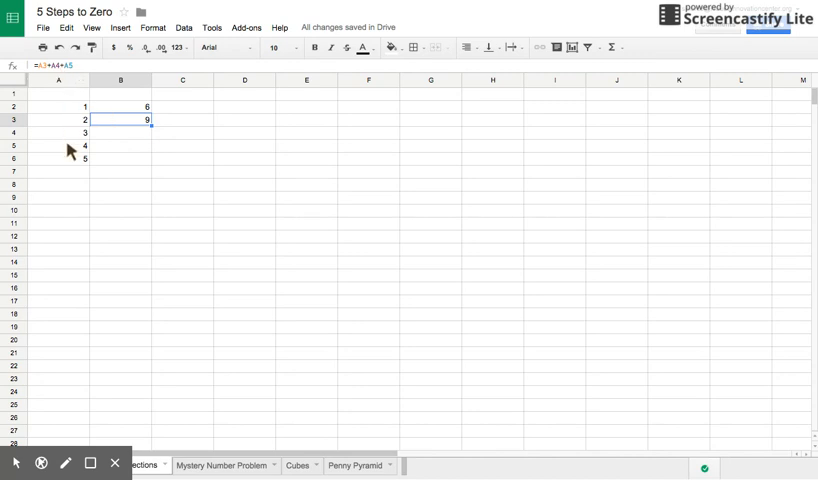
{"action": "left_click", "coordinate": [121, 107]}
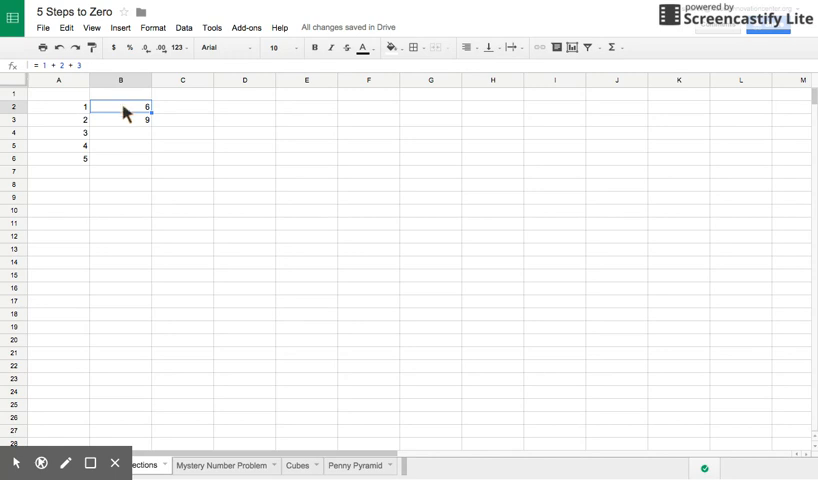
- Enter =B3-A4 in cell B4 so it shows 6
{"action": "left_click", "coordinate": [120, 132]}
{"action": "type", "text": "="}
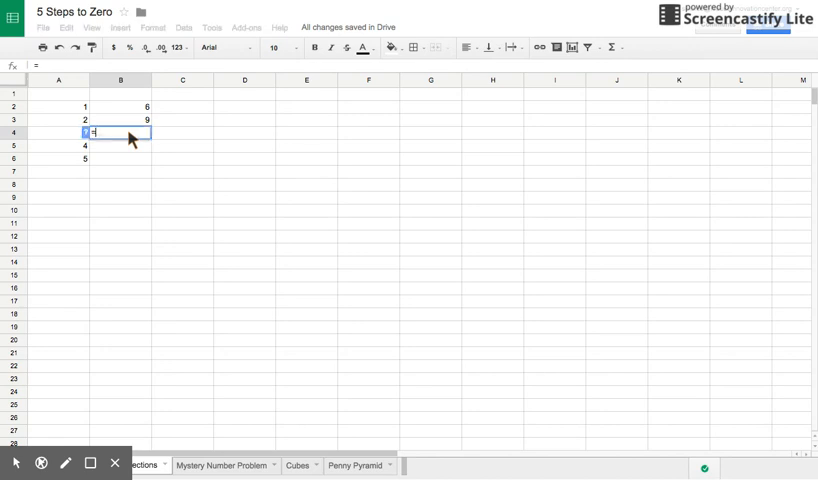
{"action": "type", "text": "9-"}
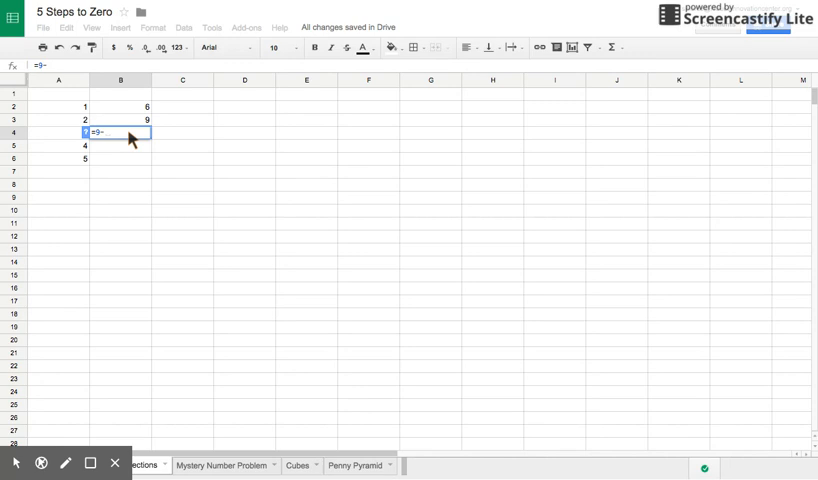
{"action": "type", "text": "3"}
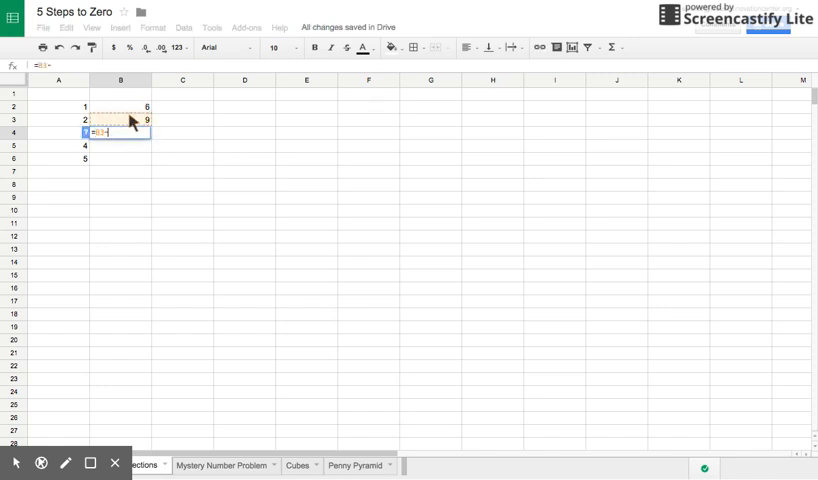
{"action": "left_click", "coordinate": [58, 132]}
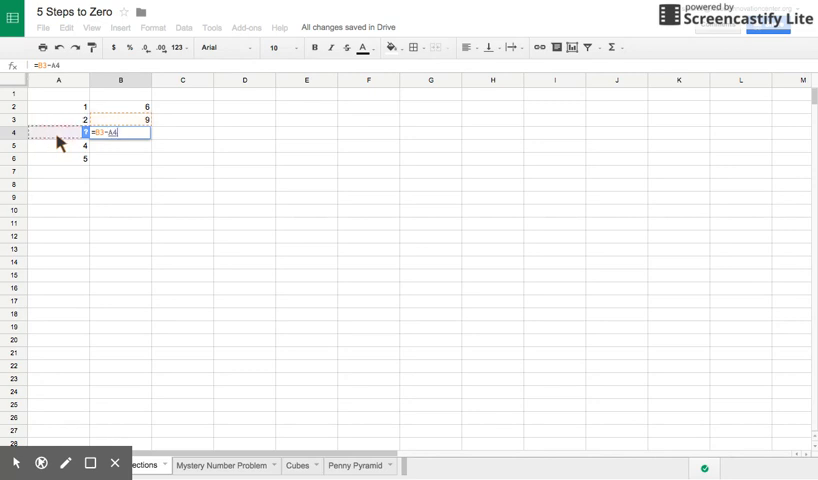
{"action": "key", "text": "Return"}
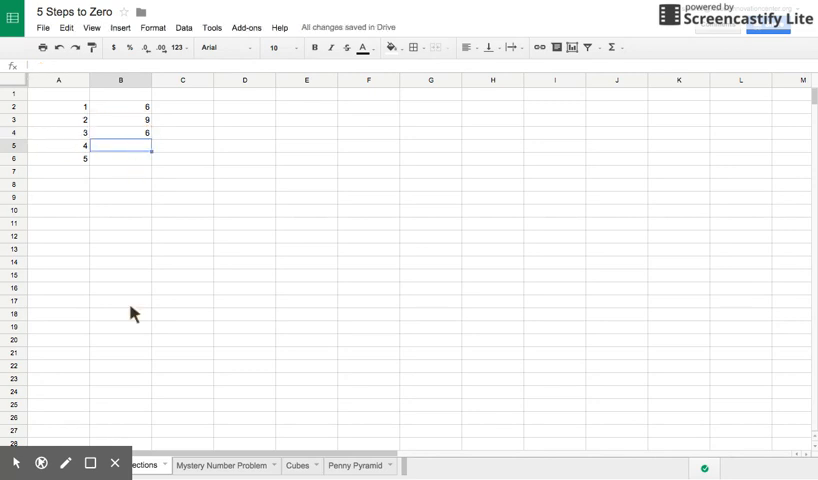
- Enter a multiplication formula in B5 that multiplies by cell A3
{"action": "type", "text": "=A5"}
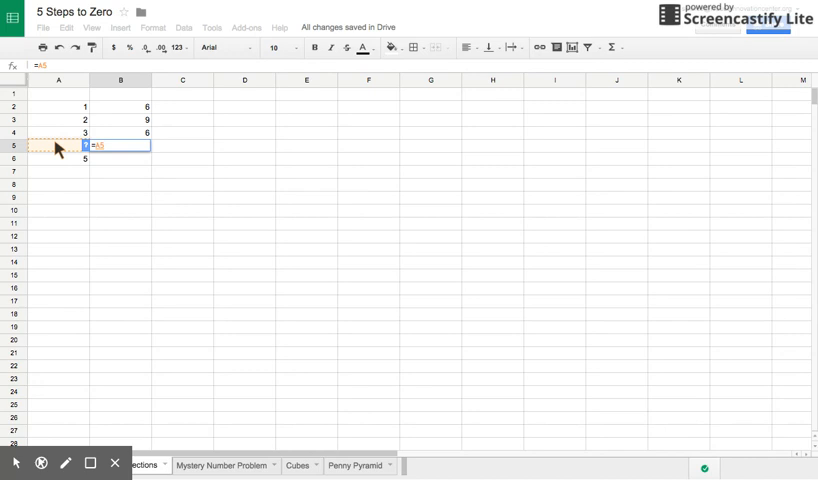
{"action": "type", "text": "*"}
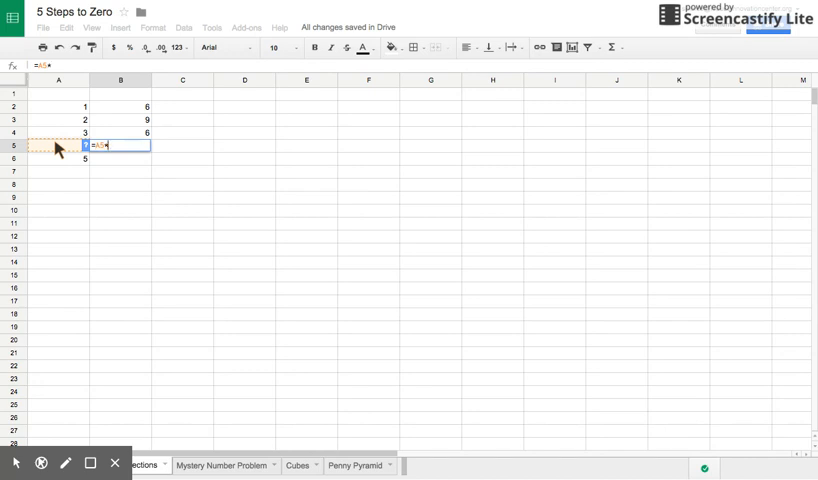
{"action": "left_click", "coordinate": [57, 120]}
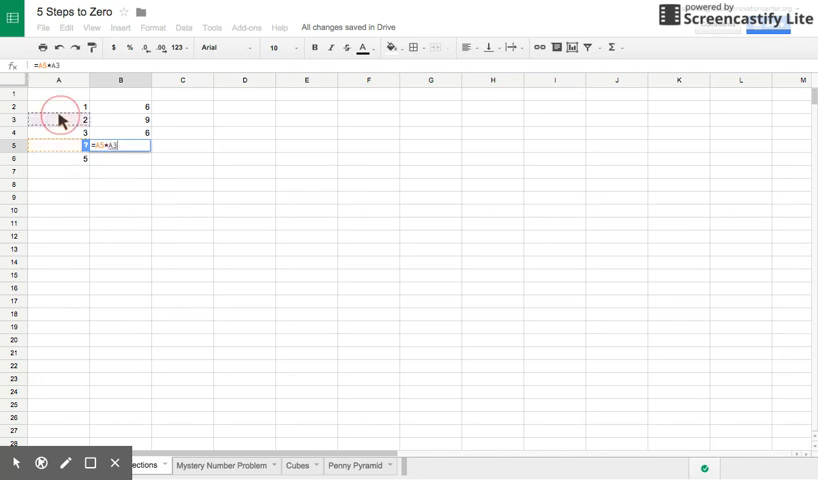
{"action": "key", "text": "Return"}
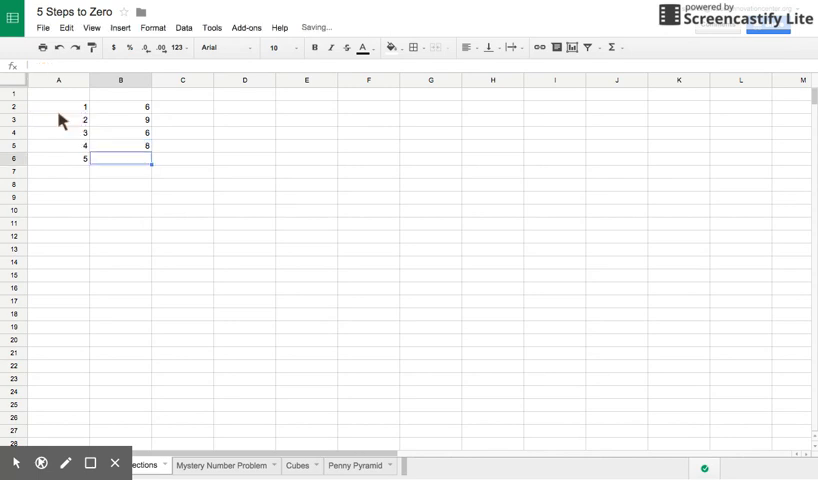
- Rewrite B5's formula as =4*2 so it shows 8
{"action": "left_click", "coordinate": [121, 145]}
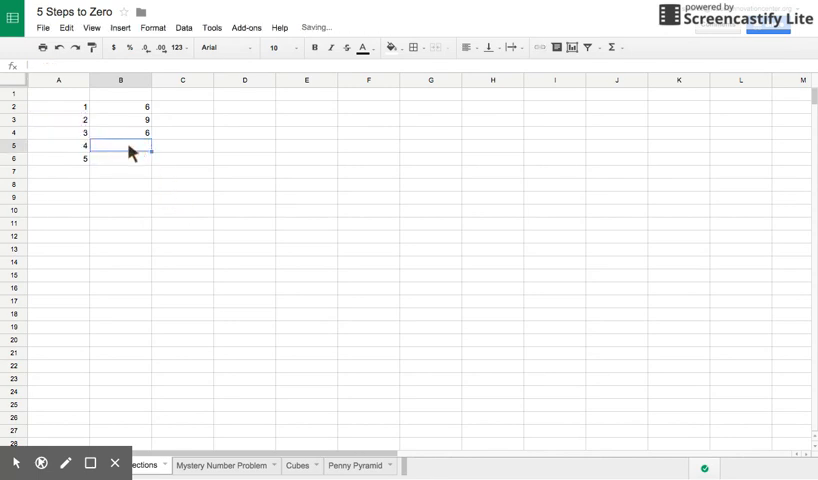
{"action": "type", "text": "=4"}
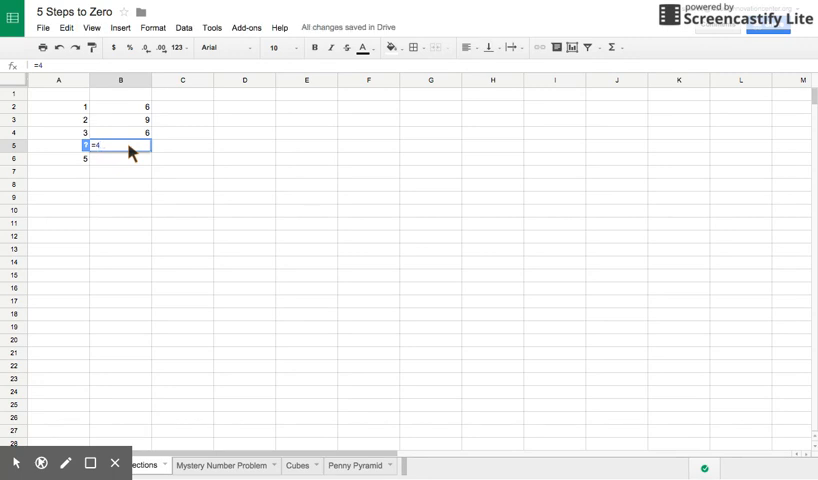
{"action": "type", "text": "*"}
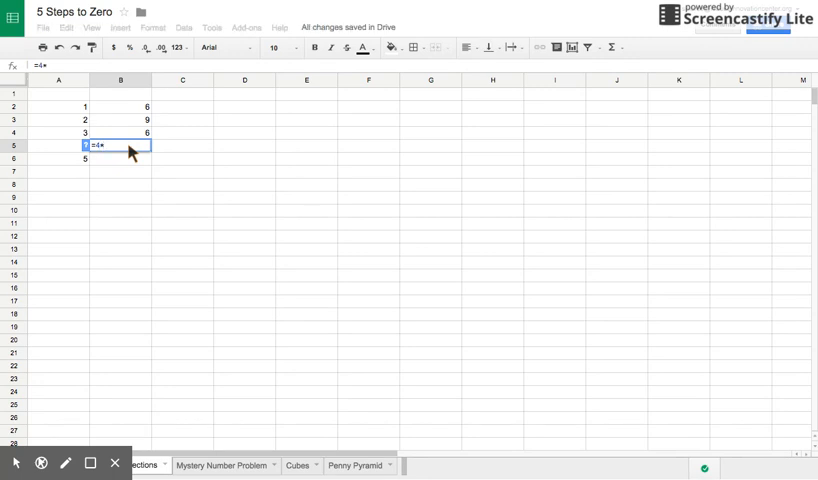
{"action": "key", "text": "Return"}
{"action": "type", "text": "="}
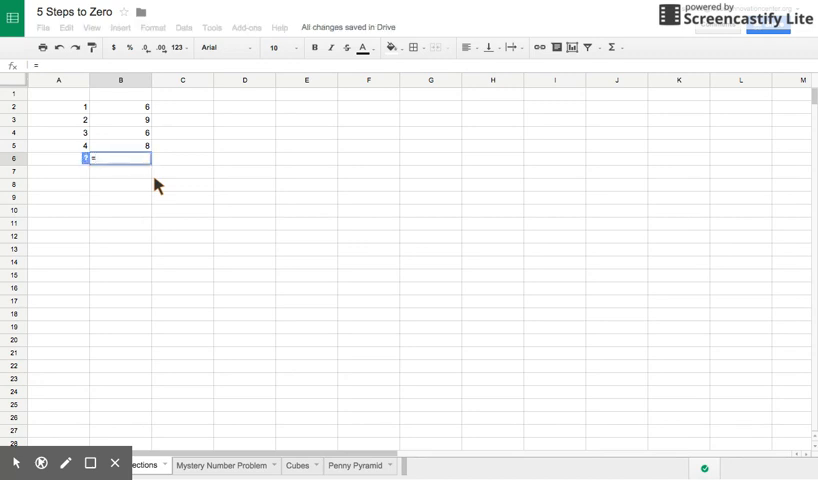
- Enter =25/5 in B6 to show 5, then re-enter the same division formula
{"action": "type", "text": "25"}
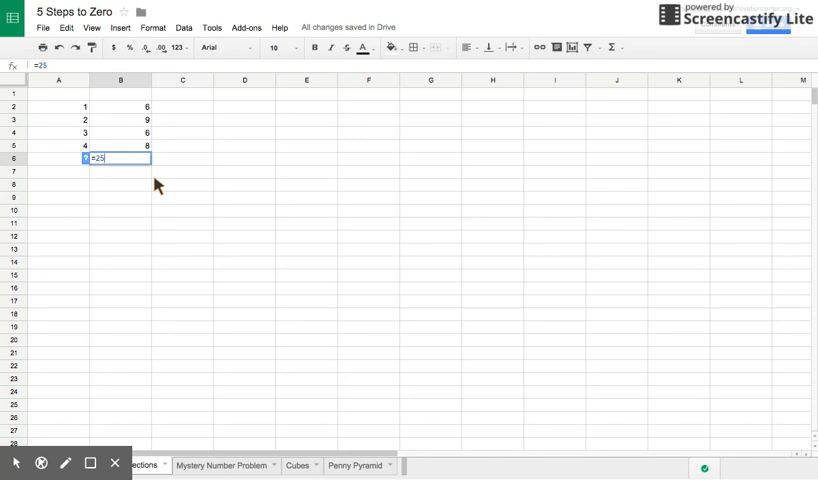
{"action": "type", "text": "/5"}
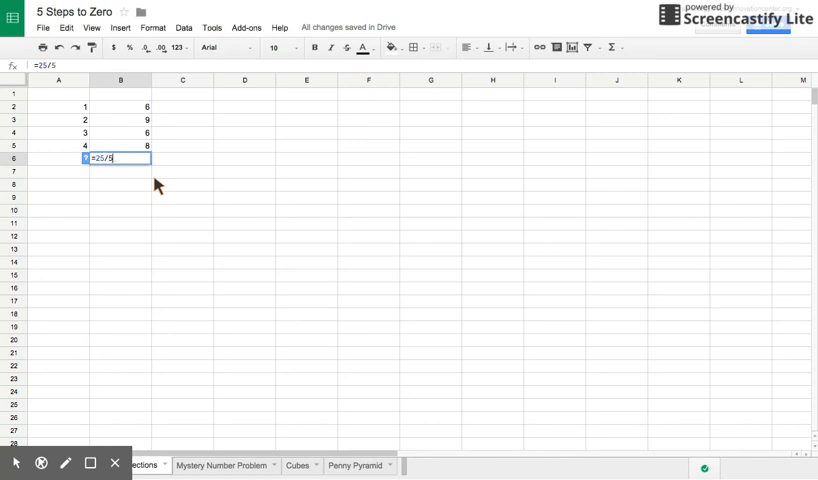
{"action": "key", "text": "Return"}
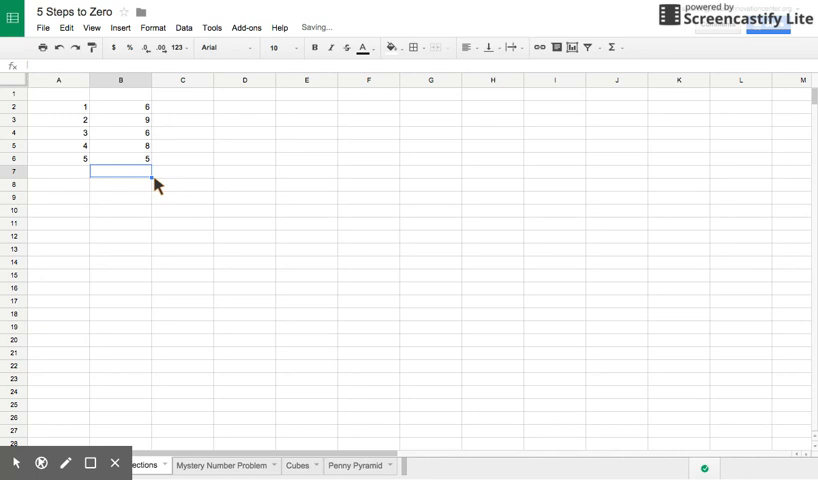
{"action": "left_click", "coordinate": [120, 160]}
{"action": "type", "text": "="}
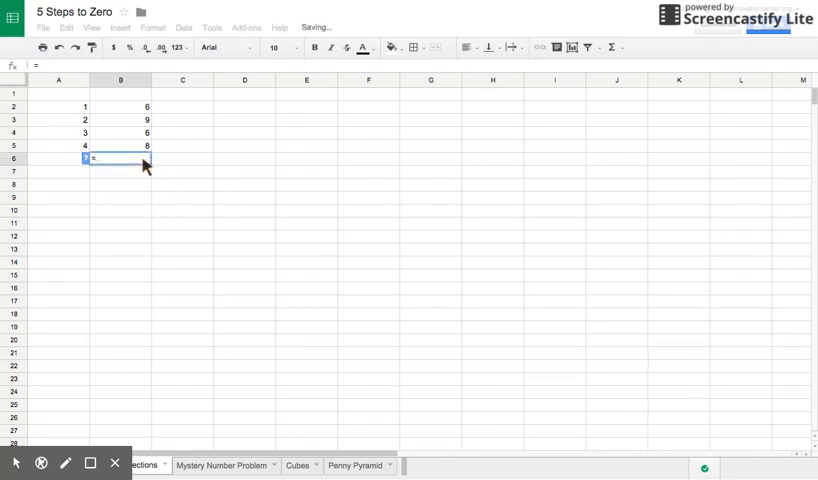
{"action": "type", "text": "25"}
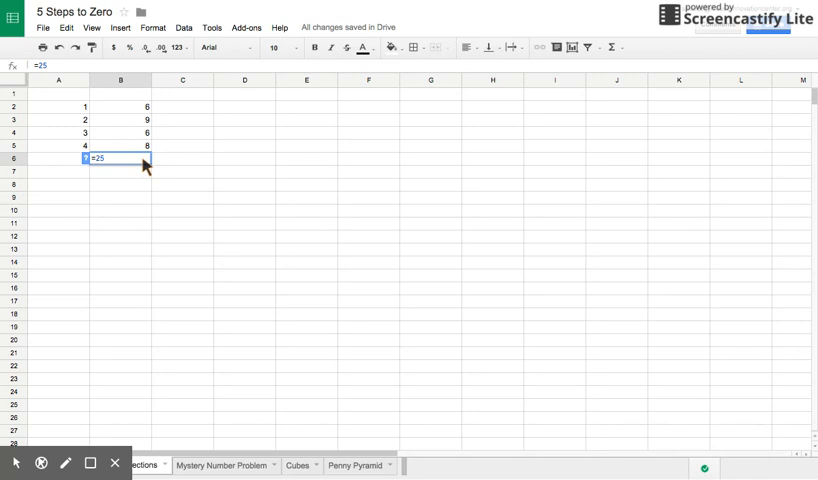
{"action": "type", "text": "/"}
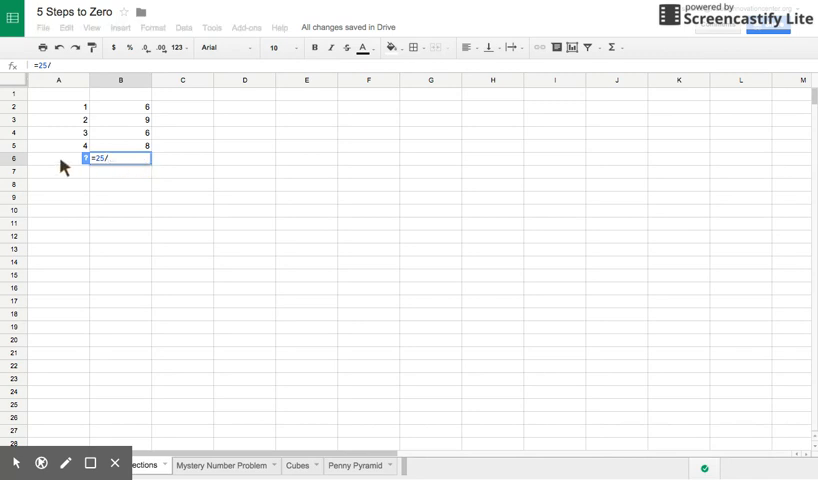
{"action": "key", "text": "Return"}
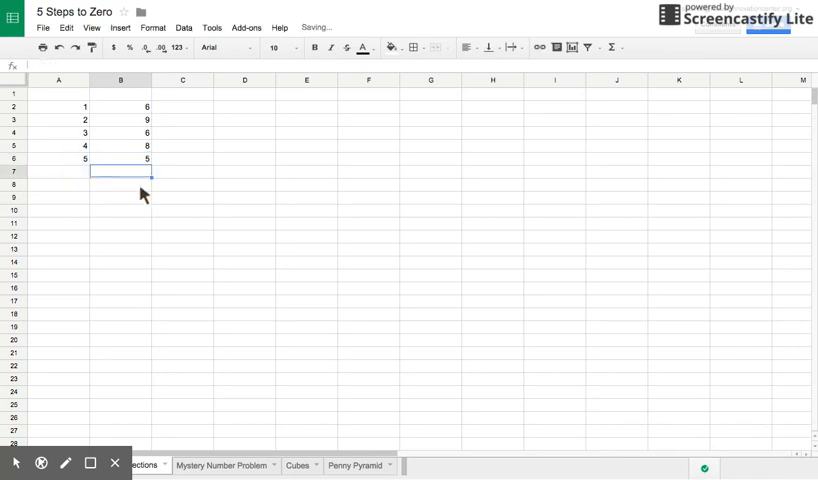